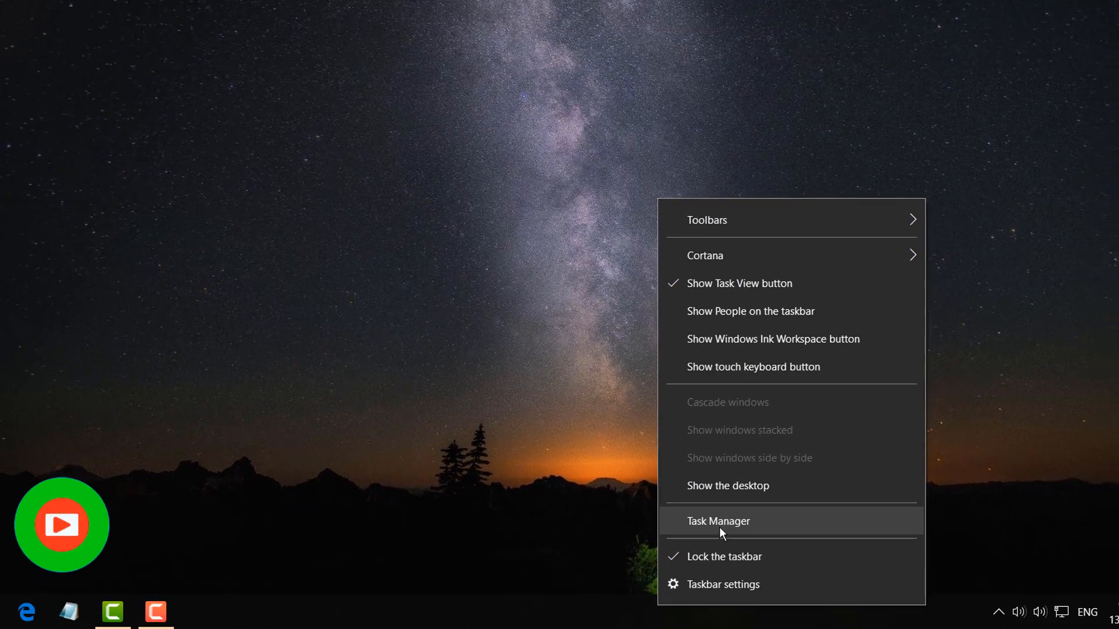
# Launch Task Manager from the taskbar and show the Memory performance details (3.0 of 7.9 GB in use)
pyautogui.click(718, 521)
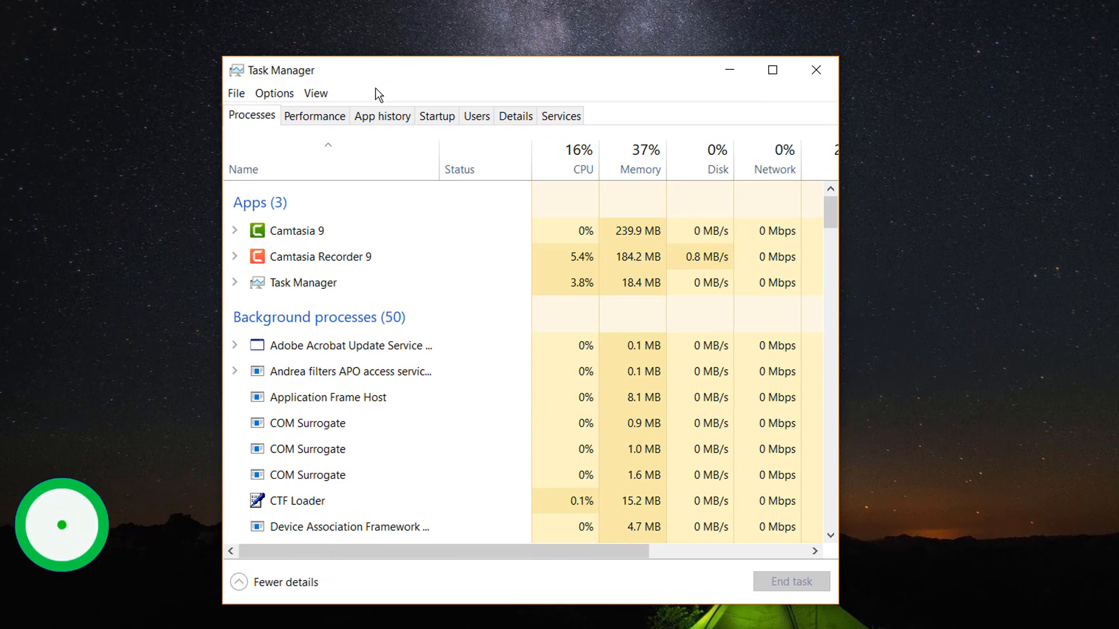
pyautogui.click(313, 115)
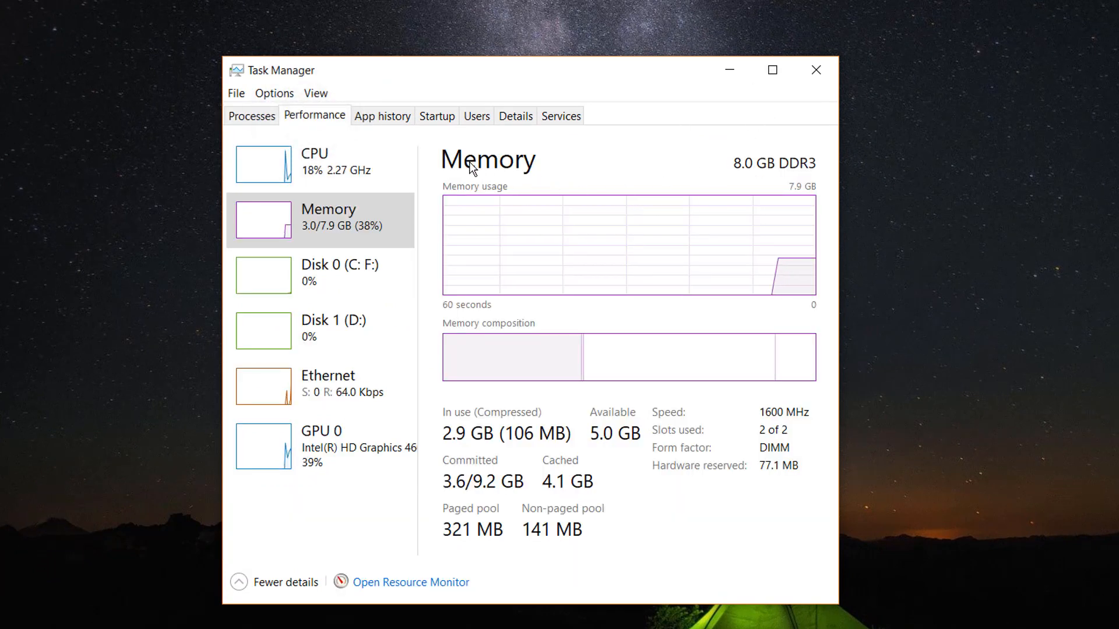
pyautogui.moveTo(706, 155)
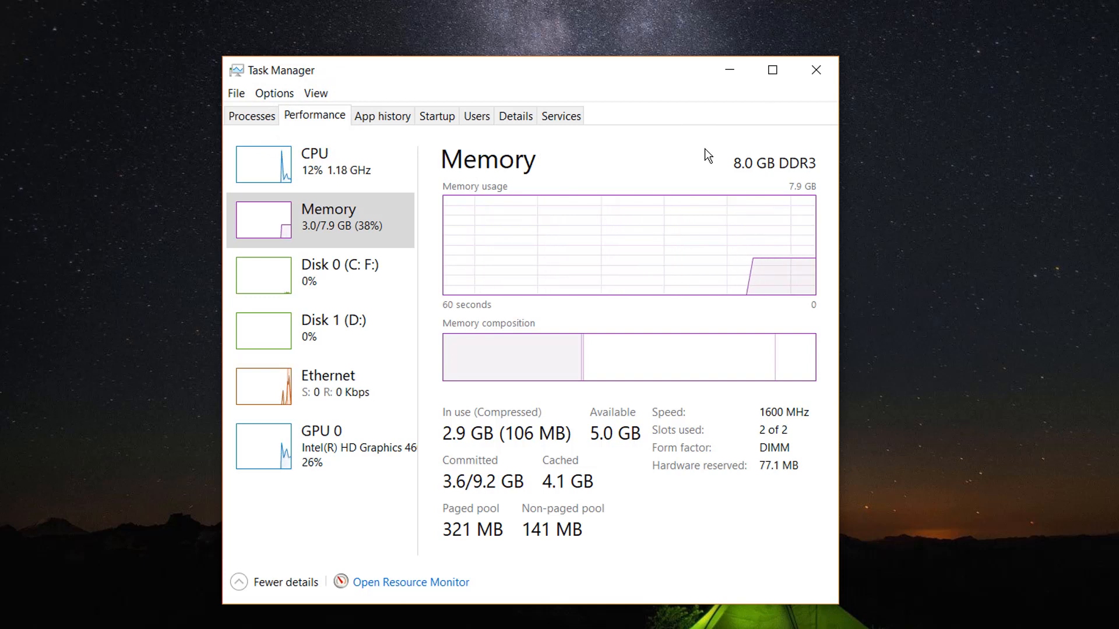
pyautogui.moveTo(805, 175)
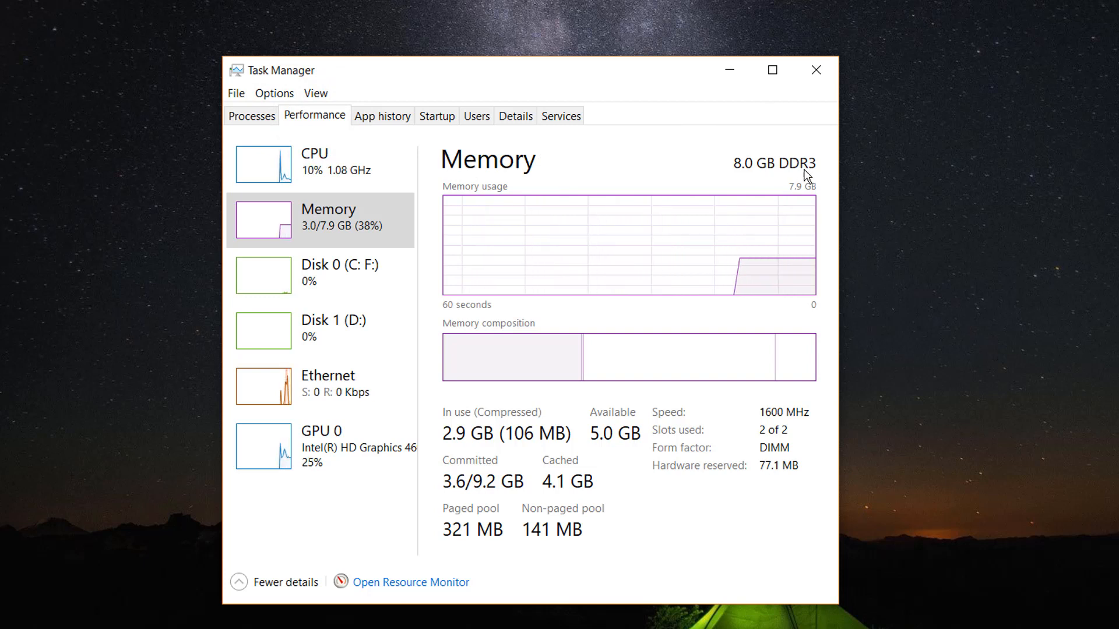